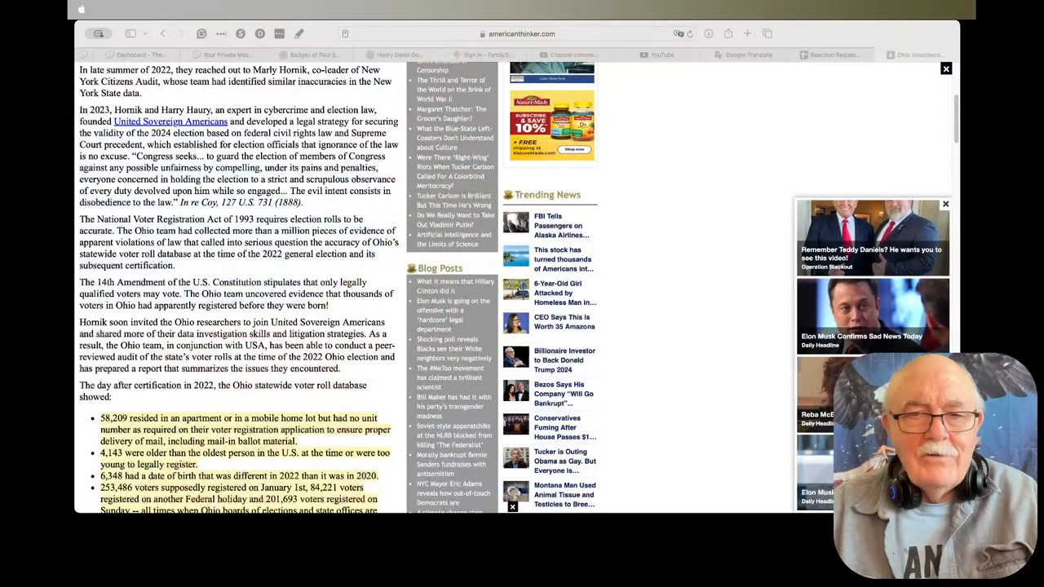
Scroll the American Thinker article down to the highlighted list of Ohio voter-roll findings.
scroll("down", 3)
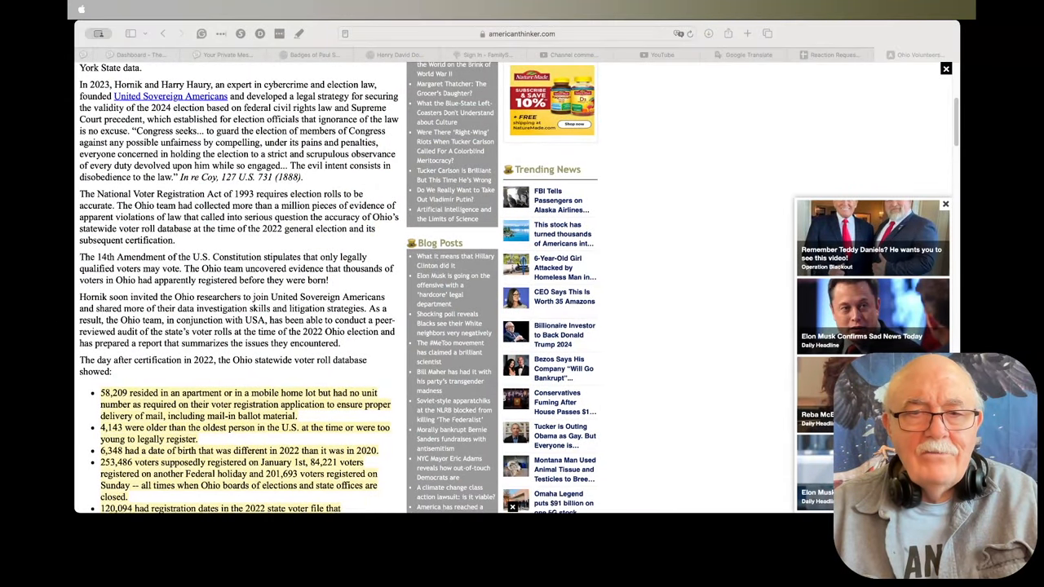
scroll("down", 3)
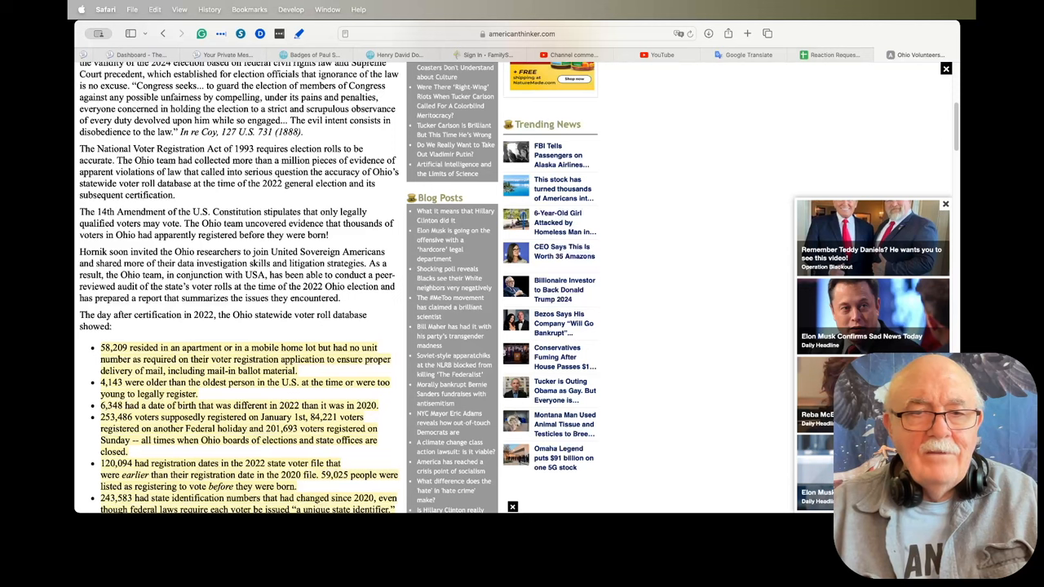
scroll("down", 3)
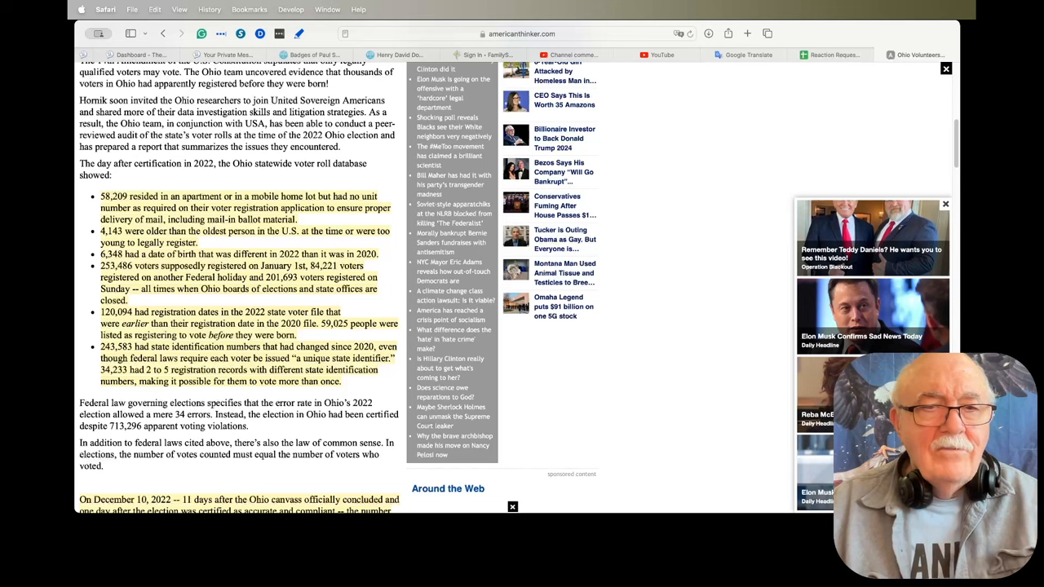
Select the word 'error' in the paragraph on the federal 34-error limit.
double_click(282, 402)
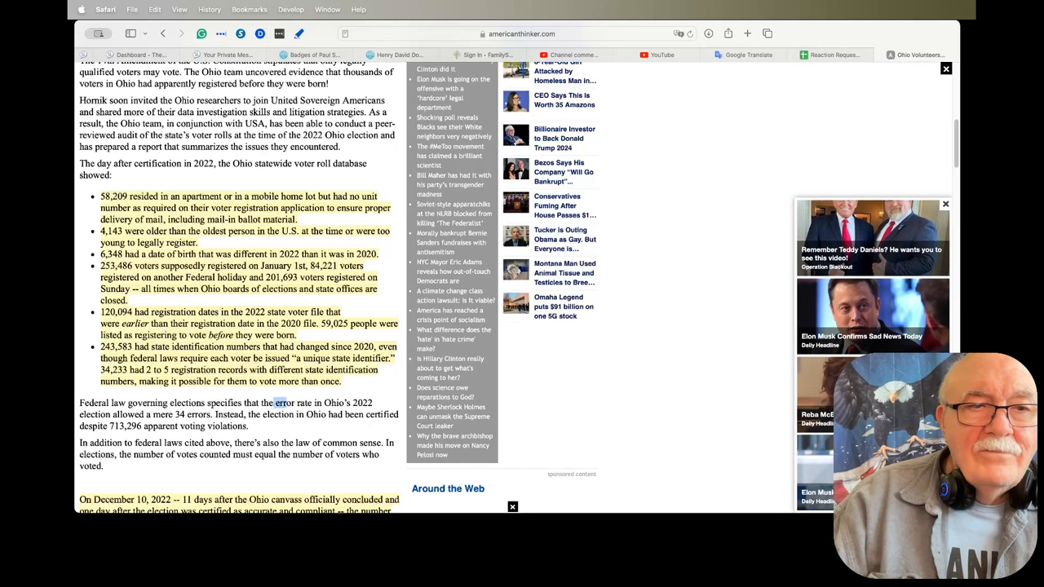
Scroll to the December 10, 2022 vote-count gap and the quoted LaRose report.
scroll("down", 3)
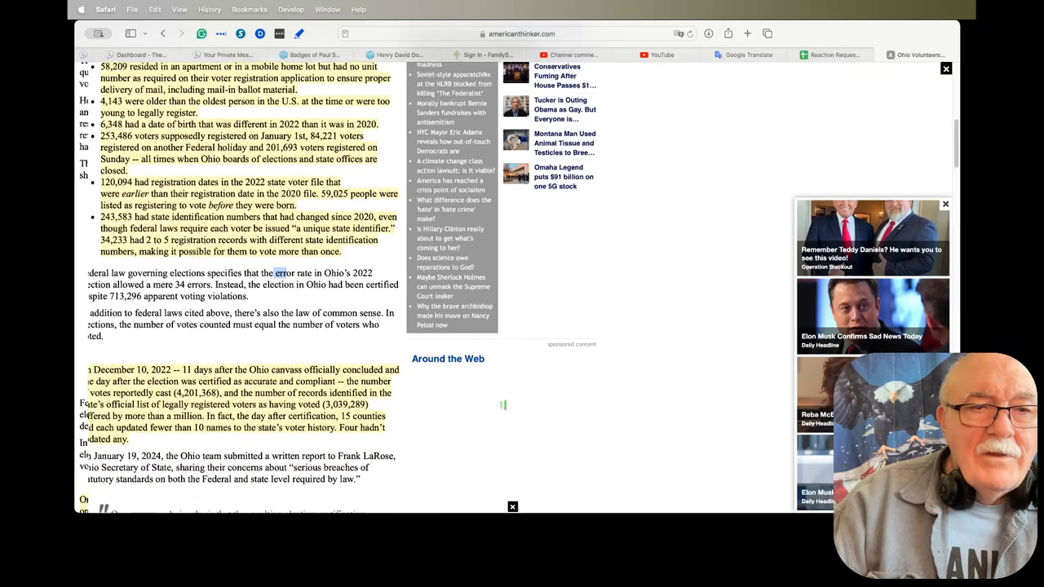
scroll("down", 3)
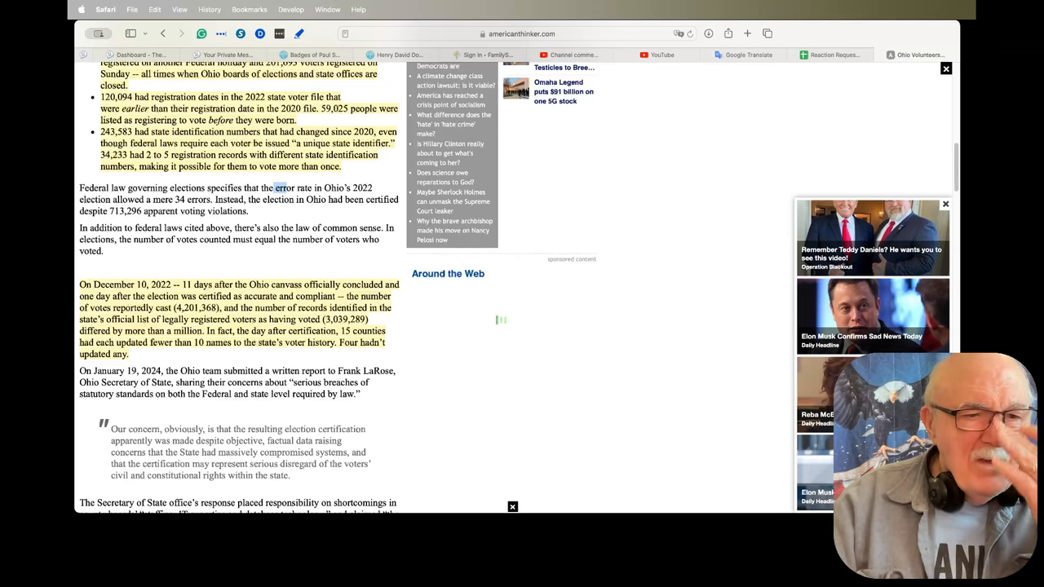
scroll("down", 3)
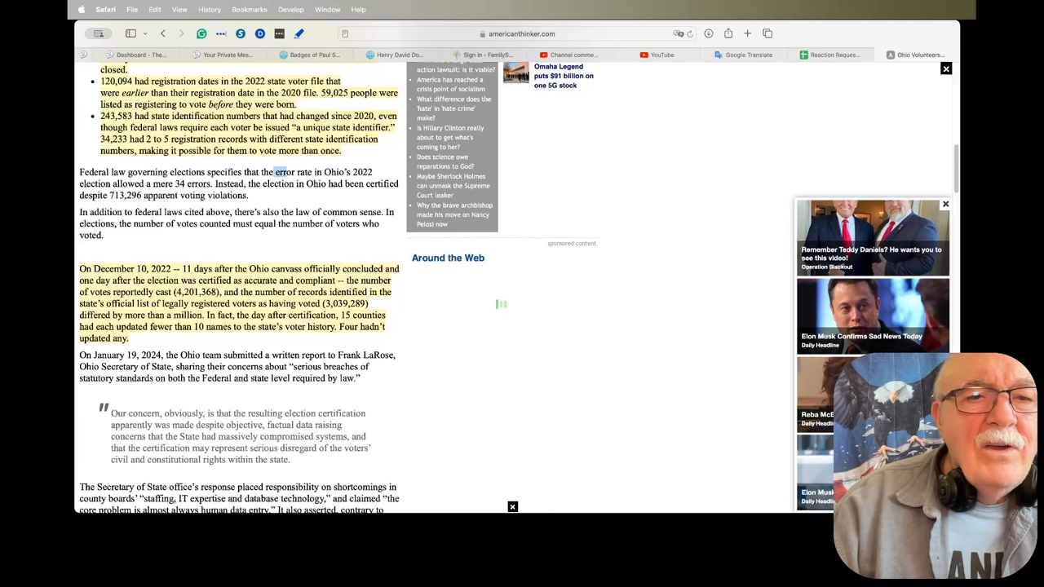
scroll("down", 3)
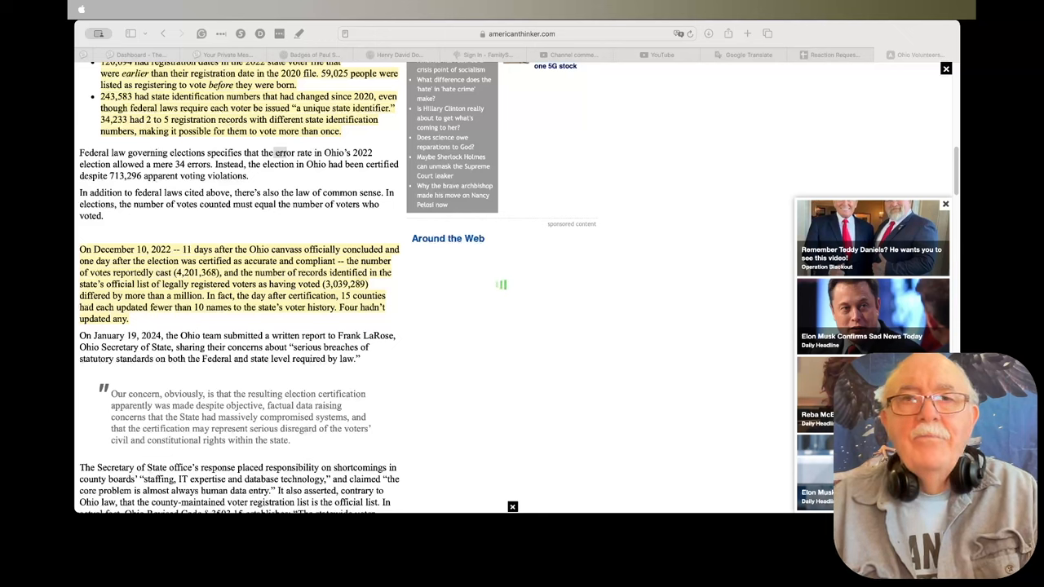
Switch to the Czech totalitarianism article and scroll past the Bednářová paragraphs to Josef Skala.
left_click(518, 34)
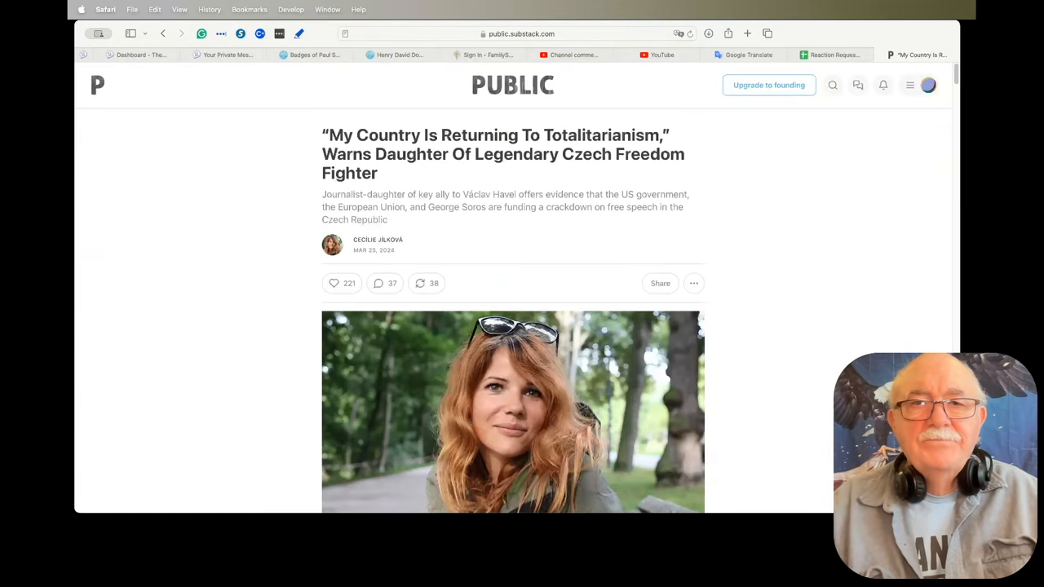
scroll("down", 3)
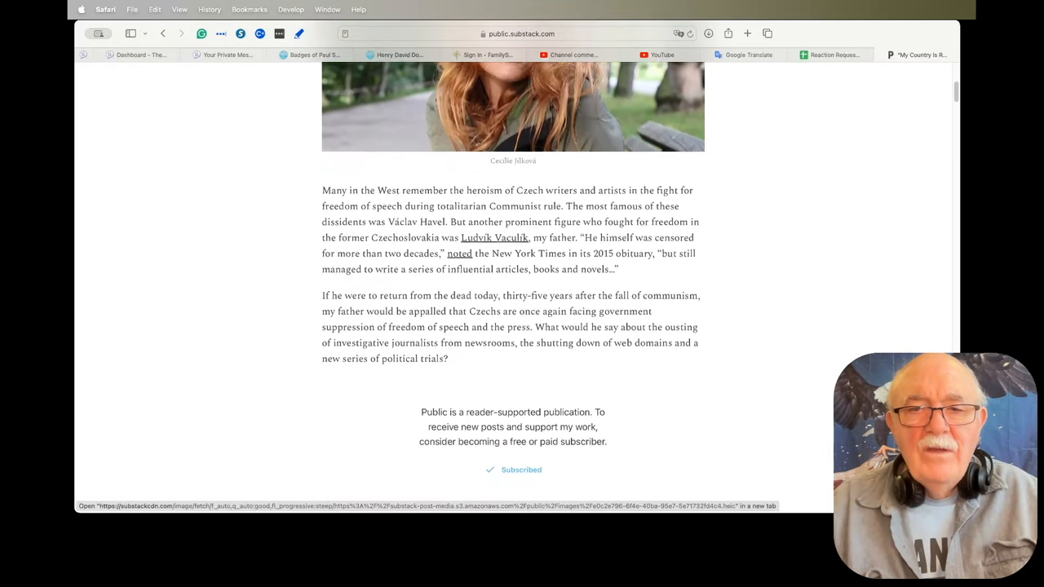
scroll("down", 3)
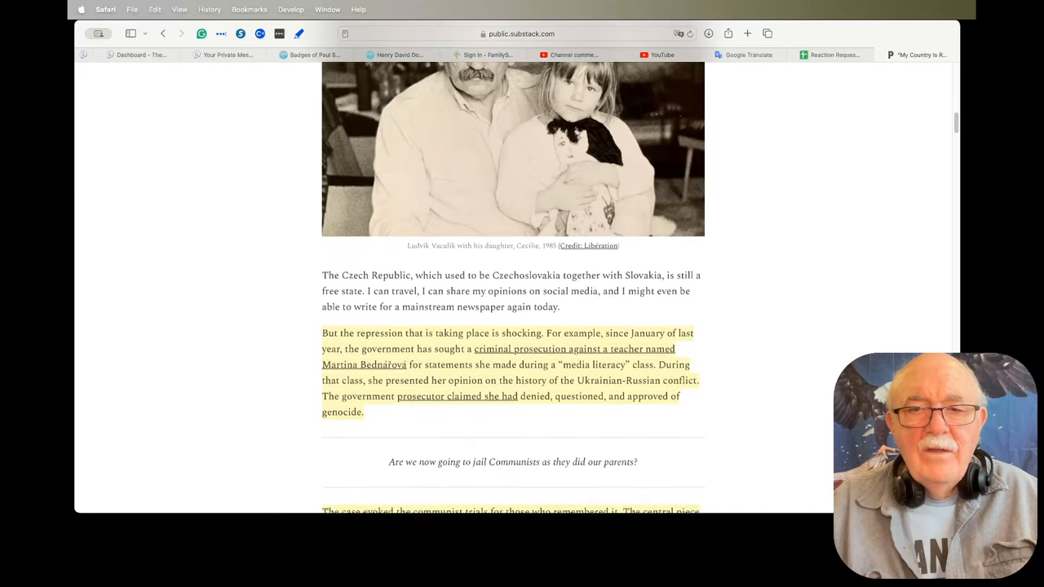
scroll("down", 3)
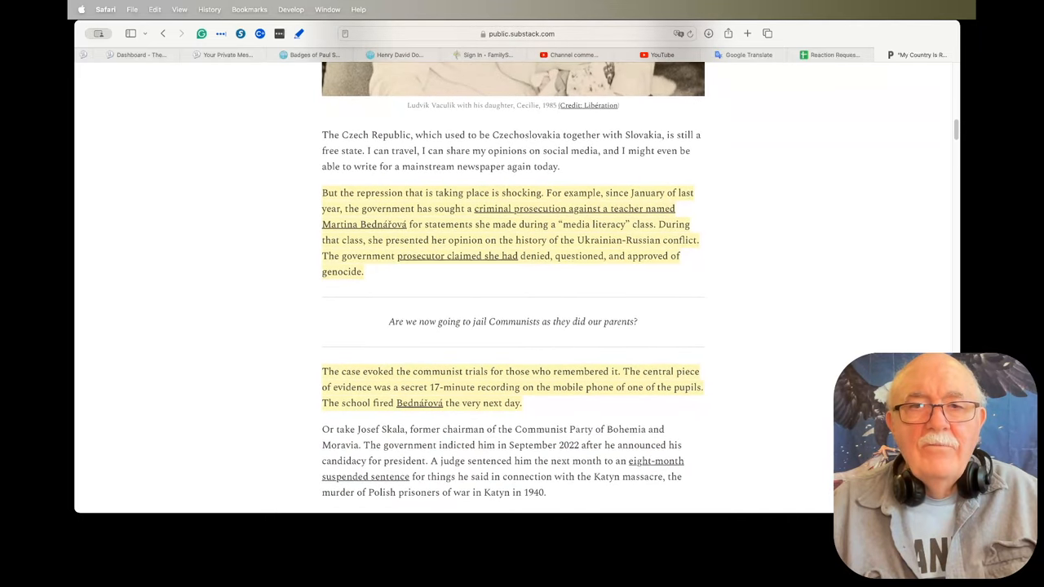
scroll("down", 3)
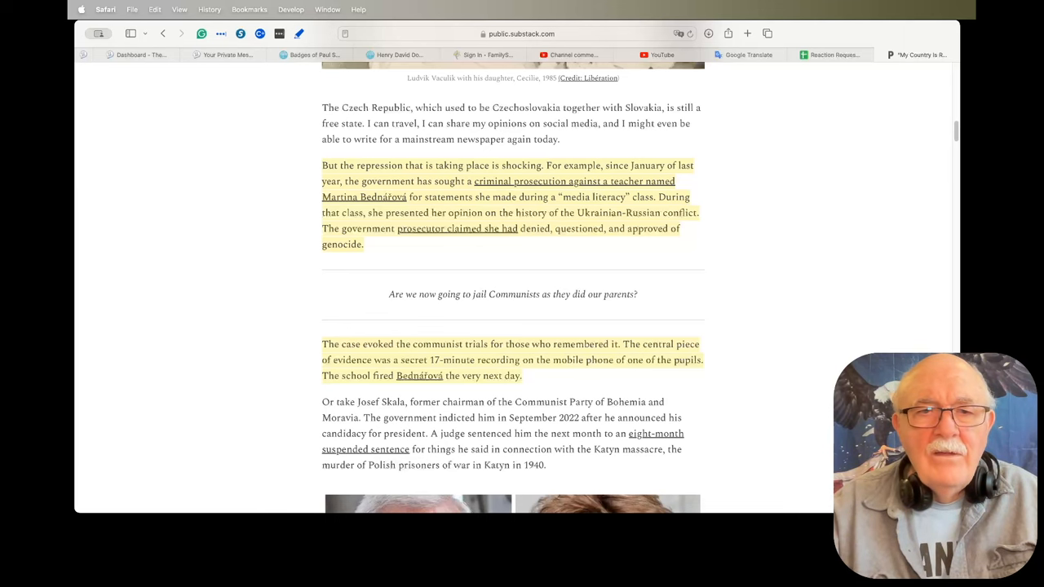
scroll("down", 3)
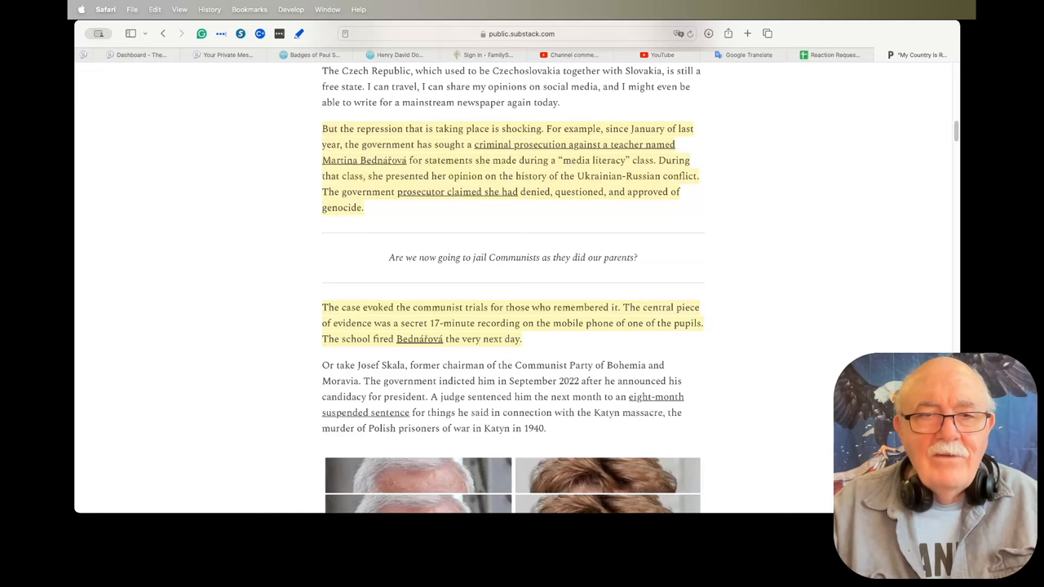
Scroll past the Skala and Bednářová photos to the StB memories and Jourová paragraphs.
scroll("down", 3)
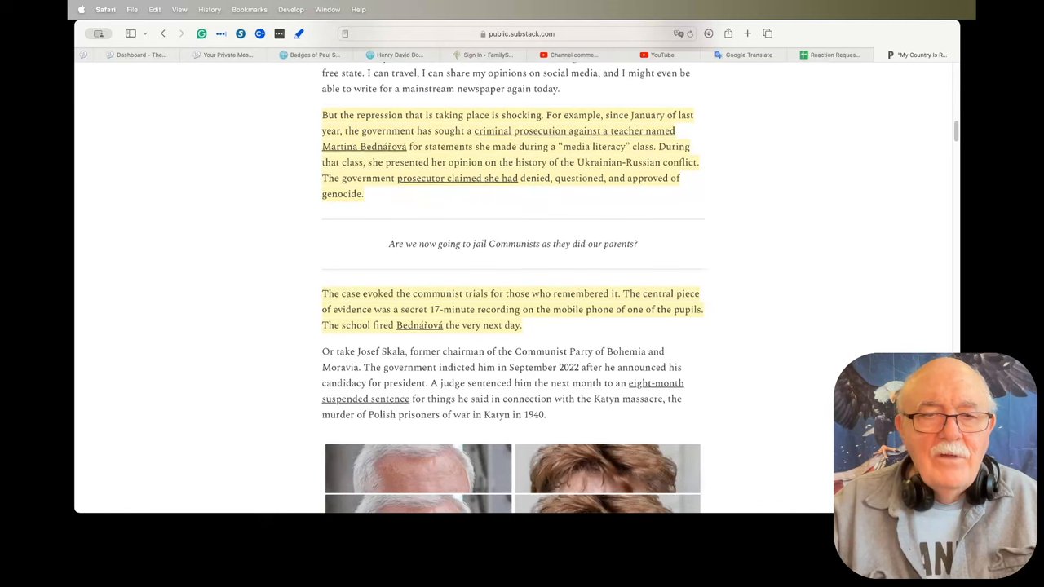
scroll("down", 3)
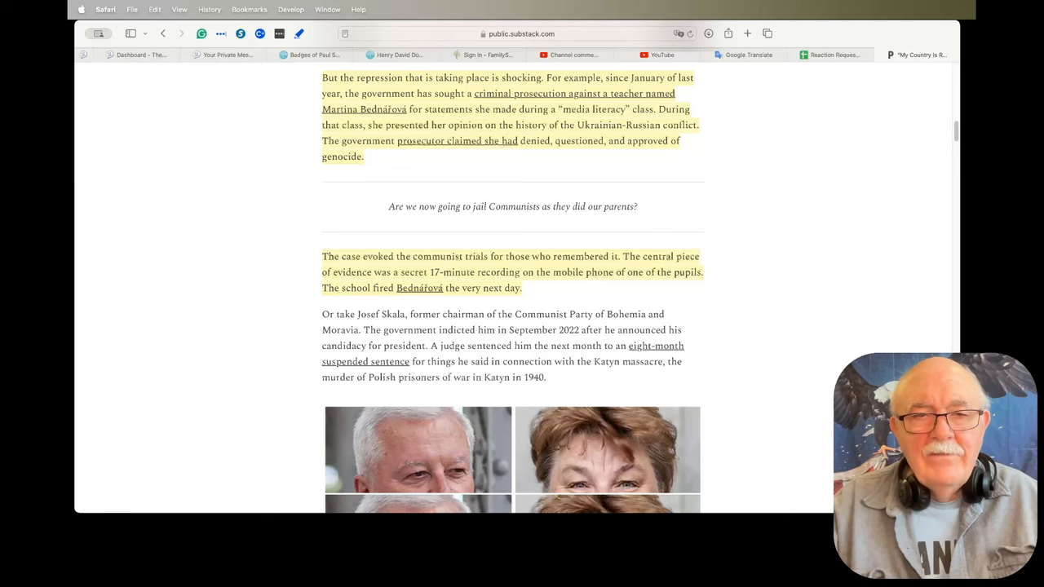
scroll("down", 3)
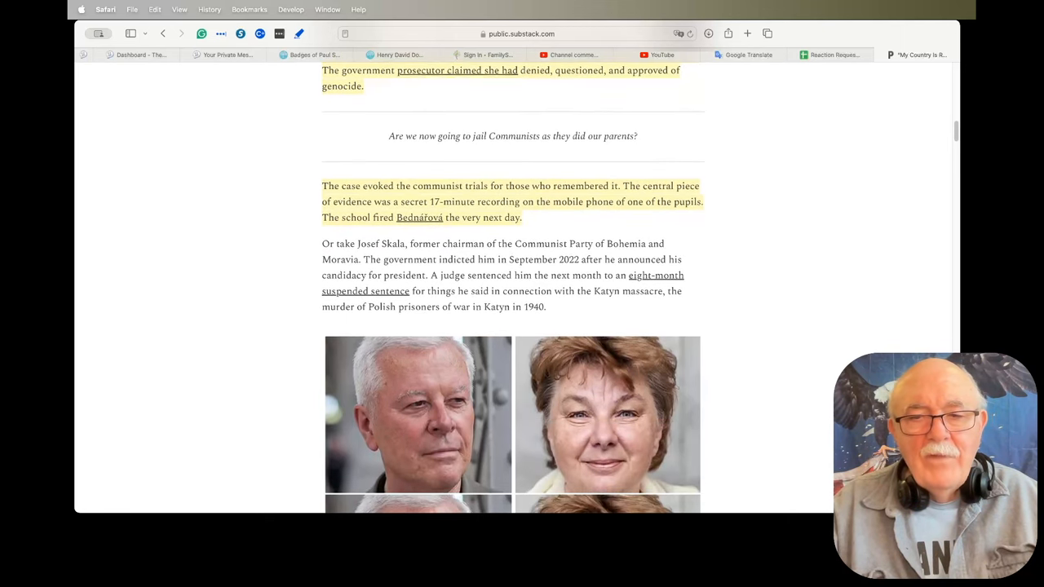
scroll("down", 3)
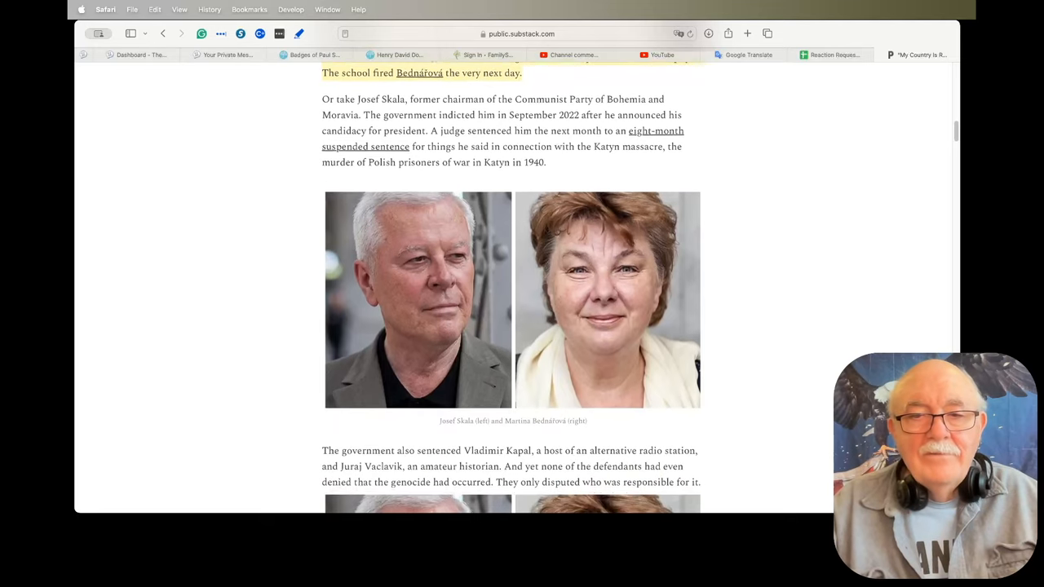
scroll("down", 3)
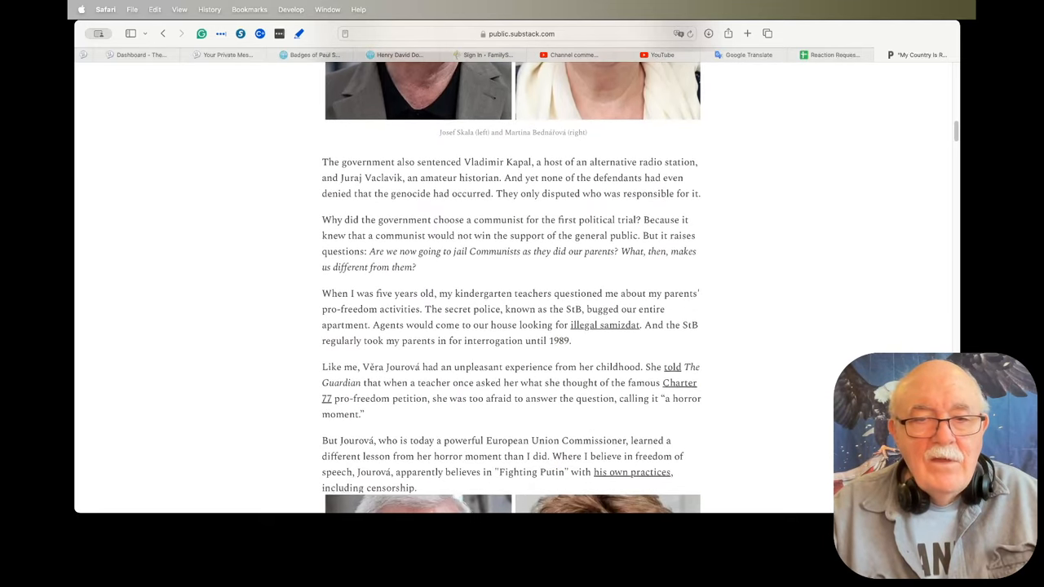
scroll("down", 3)
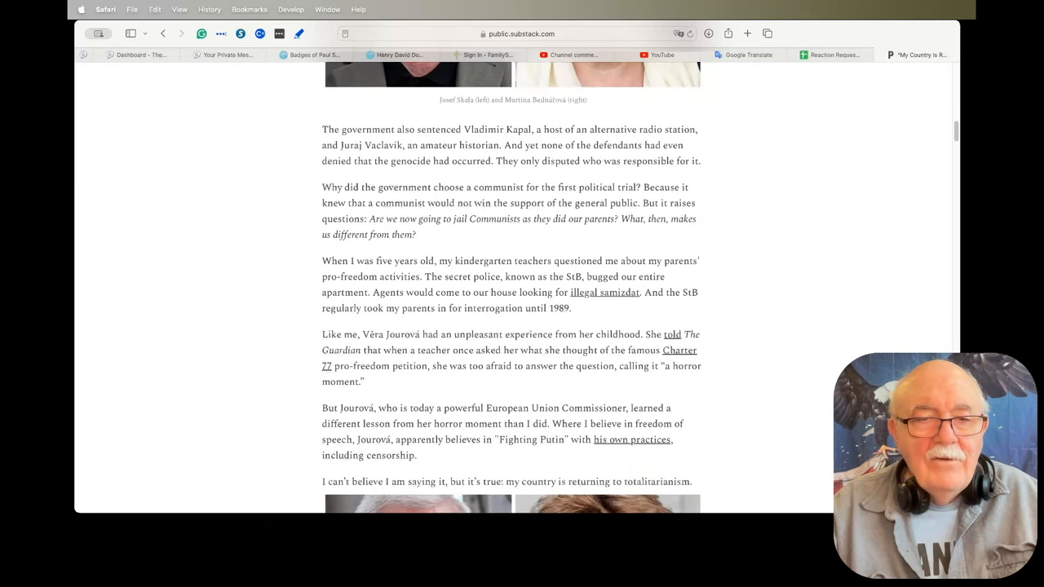
scroll("down", 3)
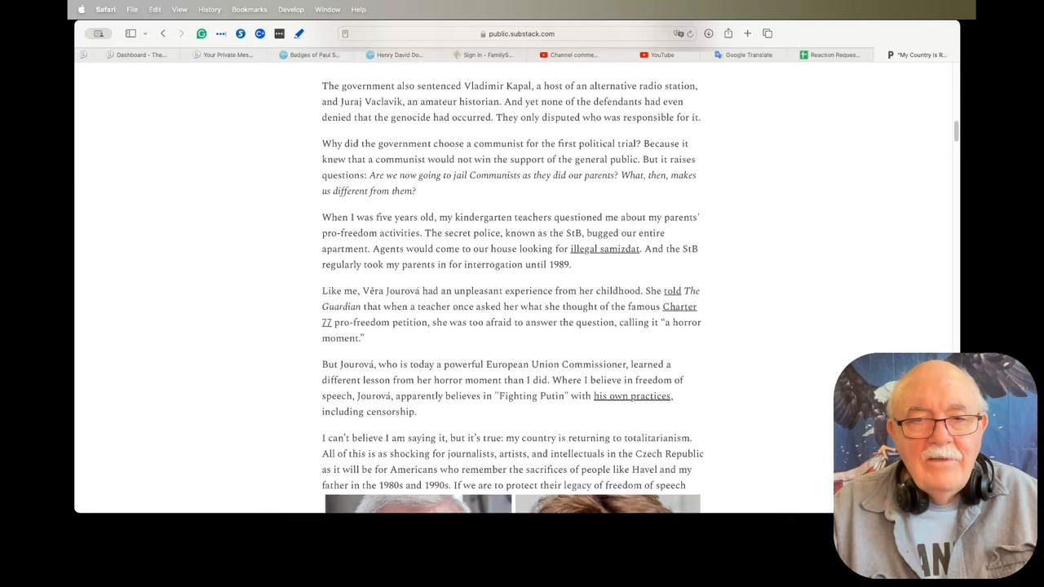